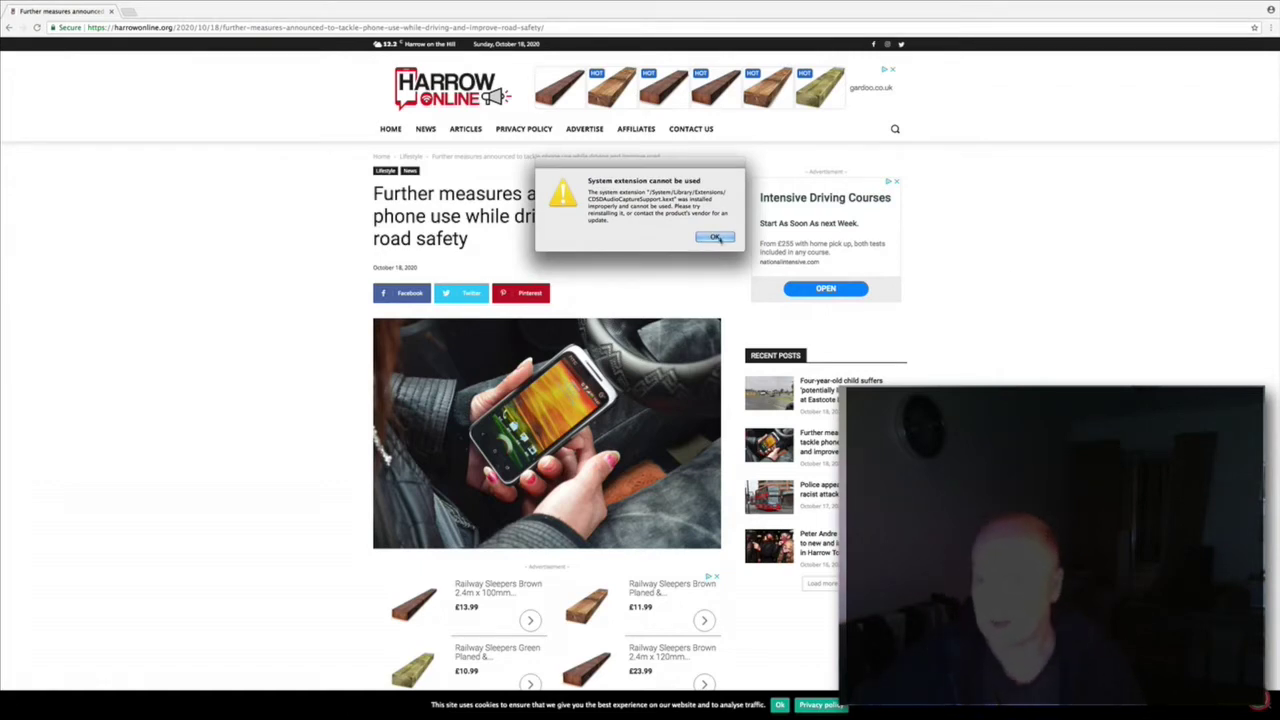
Step: Dismiss the 'System extension cannot be used' alert covering the Harrow Online article
{"action": "left_click", "coordinate": [714, 236]}
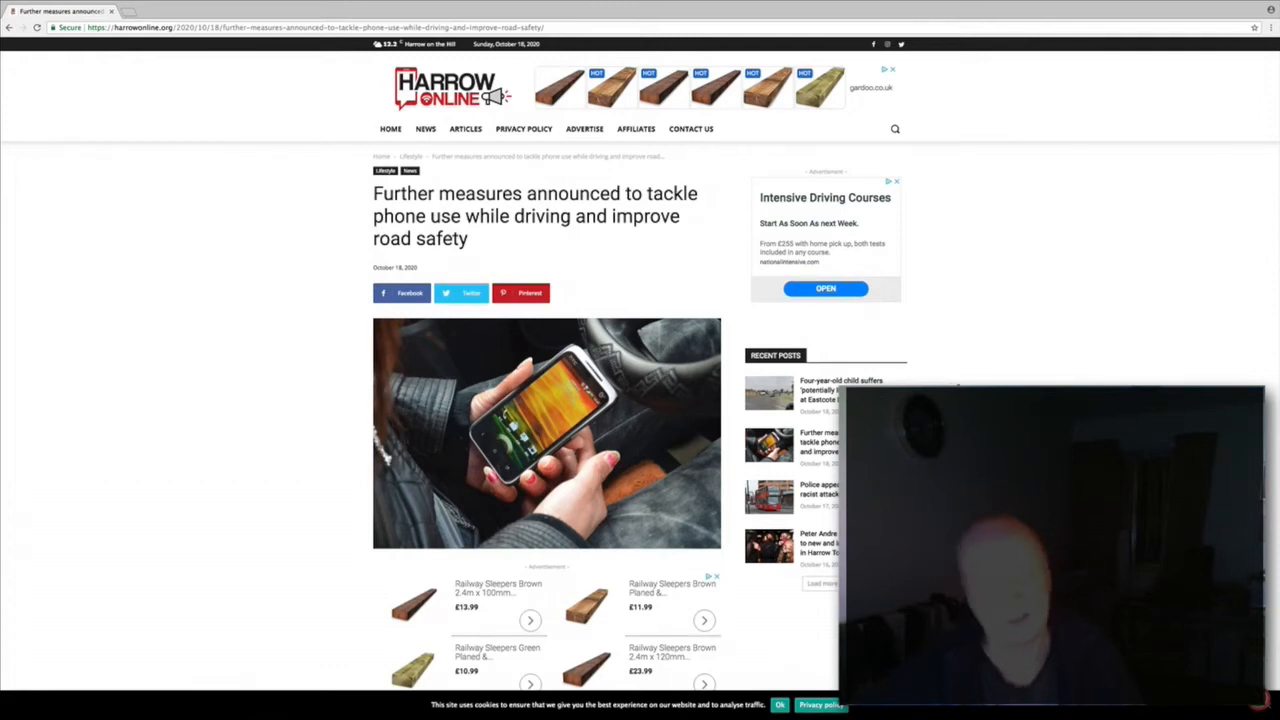
Step: Scroll past the lead photo to the paragraphs on closing the hand-held phone loophole and Baroness Vere's statement
{"action": "scroll", "scroll_direction": "down", "scroll_amount": 3}
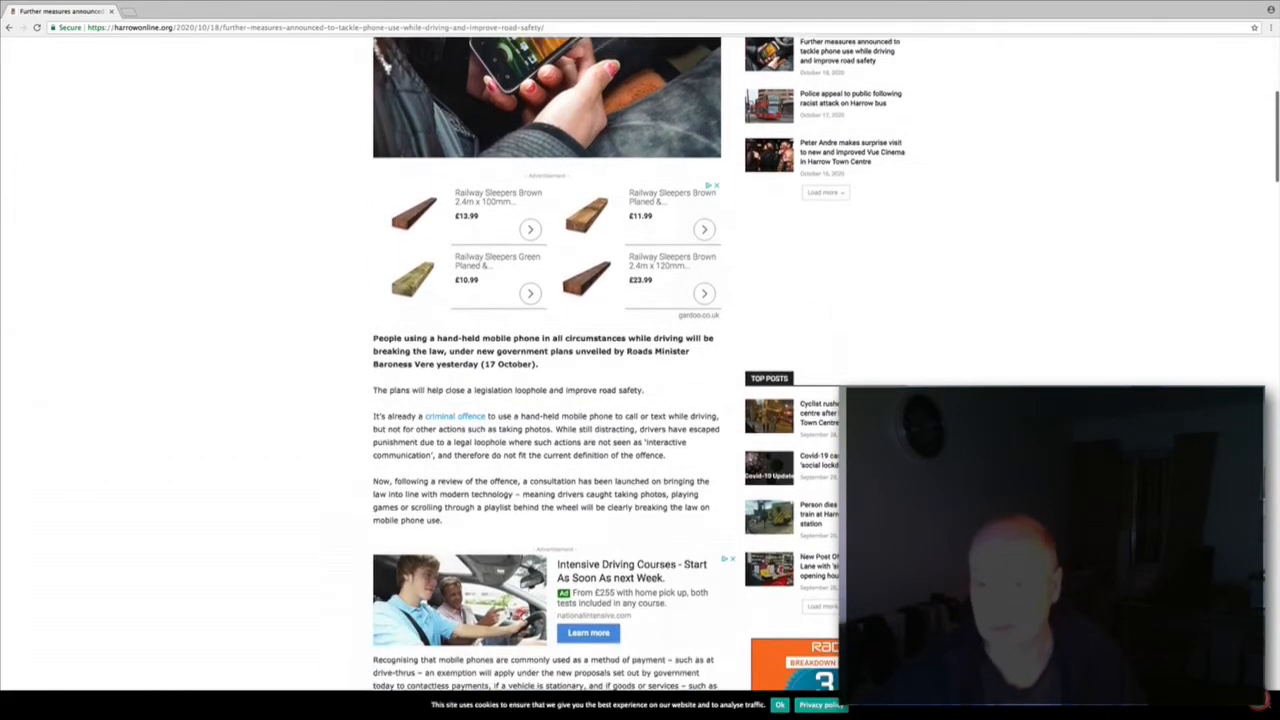
{"action": "scroll", "scroll_direction": "down", "scroll_amount": 3}
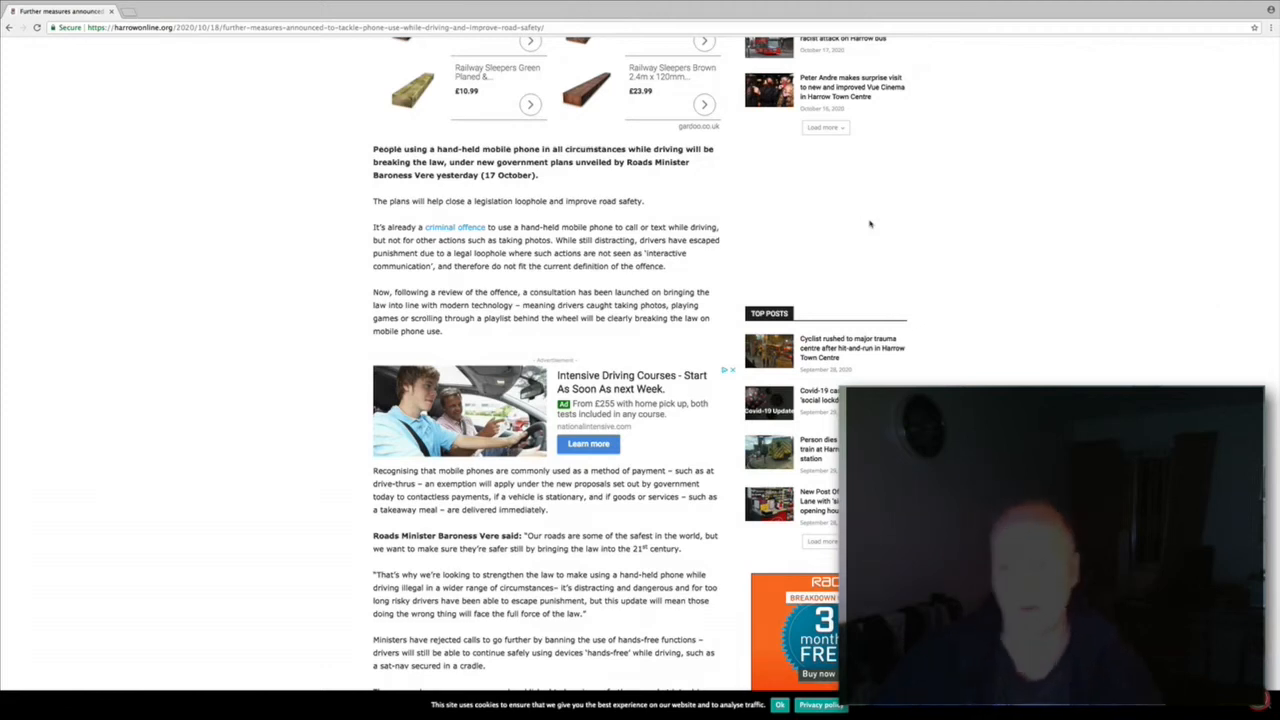
Step: Scroll to the paragraphs on rejected hands-free ban calls, driver attention research and police powers
{"action": "scroll", "scroll_direction": "down", "scroll_amount": 3}
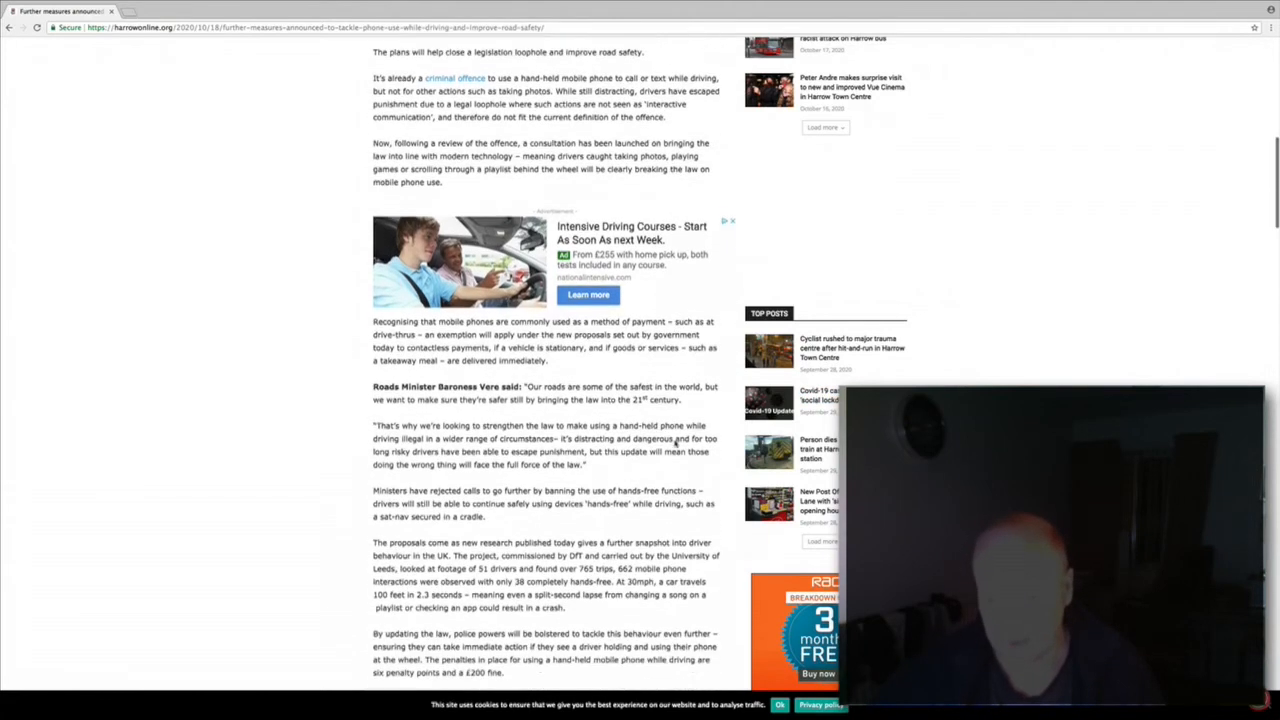
{"action": "scroll", "scroll_direction": "down", "scroll_amount": 3}
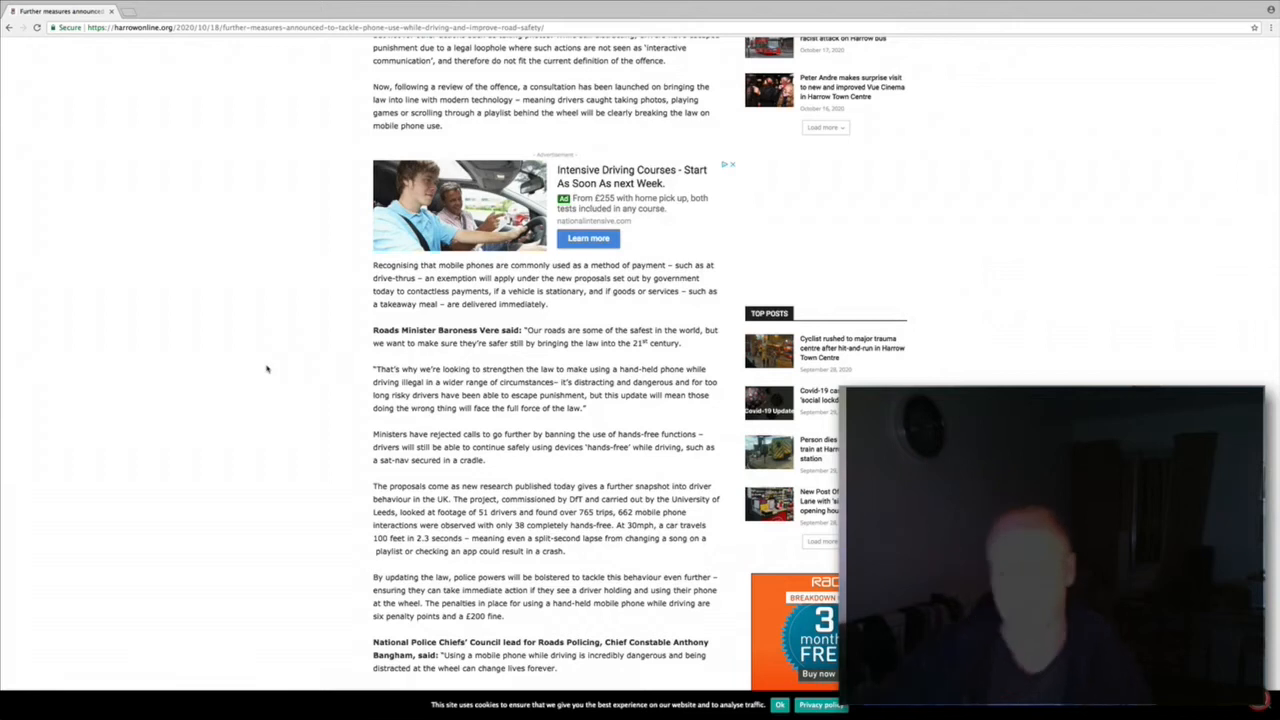
Step: Scroll to the six penalty points and £200 fine paragraph and the National Police Chiefs' Council quote
{"action": "scroll", "scroll_direction": "down", "scroll_amount": 3}
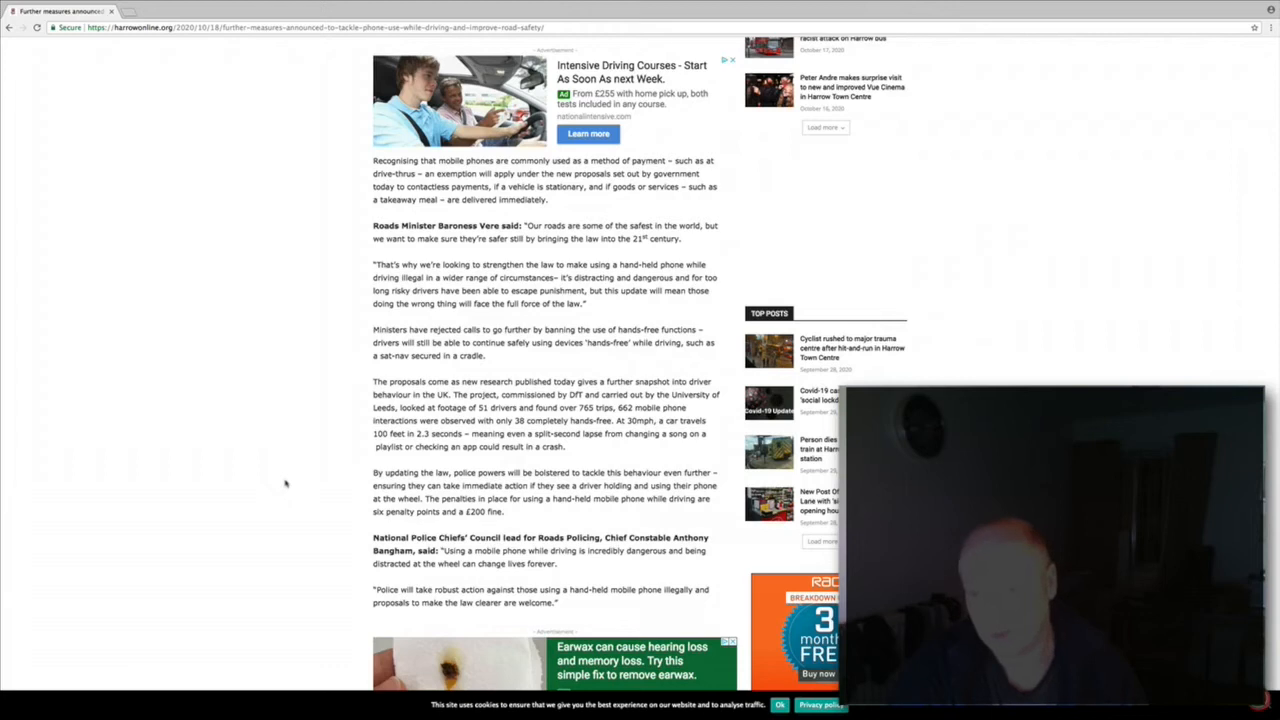
{"action": "scroll", "scroll_direction": "down", "scroll_amount": 3}
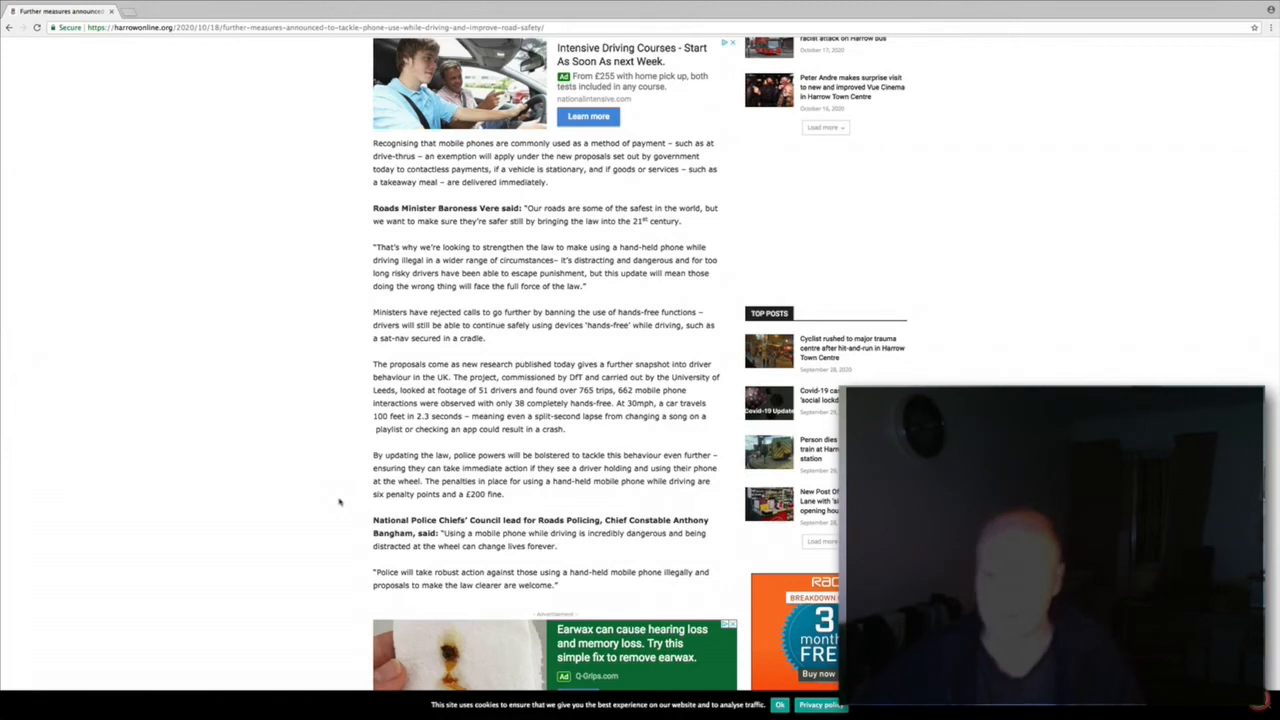
Step: Scroll to the paragraph on the Government reviewing road traffic policing and wider enforcement
{"action": "scroll", "scroll_direction": "down", "scroll_amount": 3}
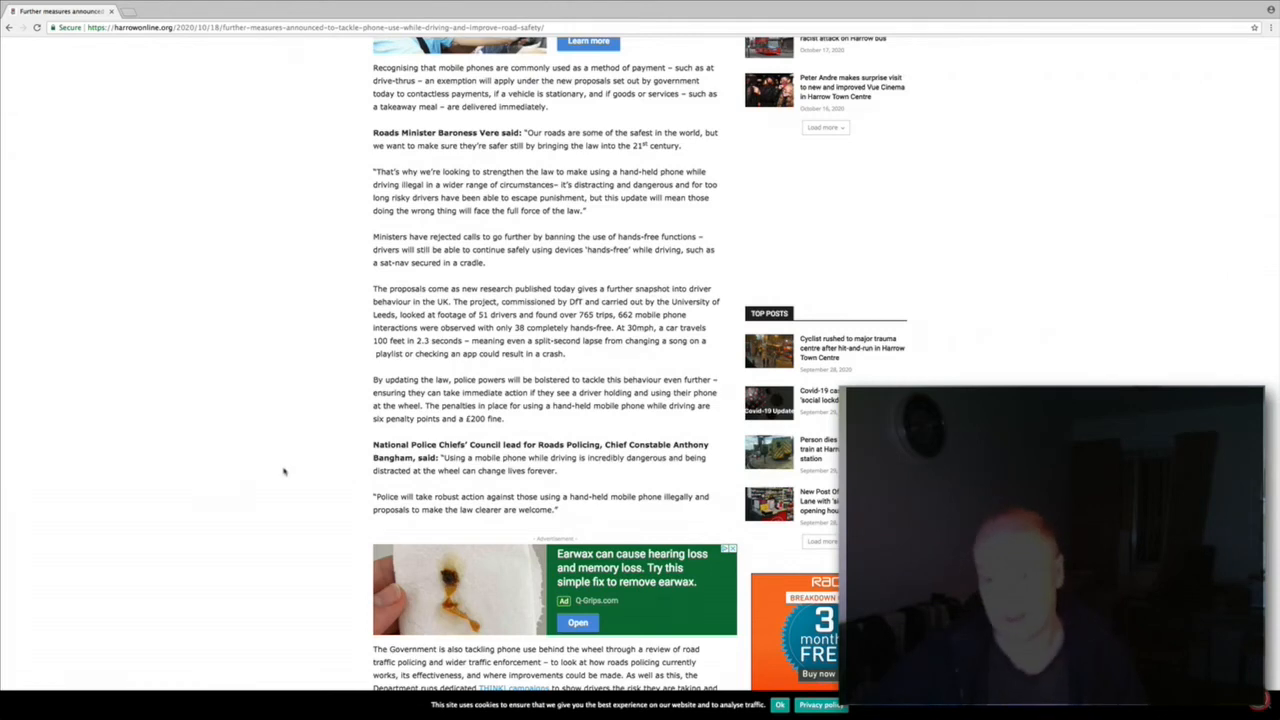
Step: Scroll through the closing paragraphs on police enforcement and the Road Safety Action Plan to the related-story thumbnails
{"action": "scroll", "scroll_direction": "down", "scroll_amount": 3}
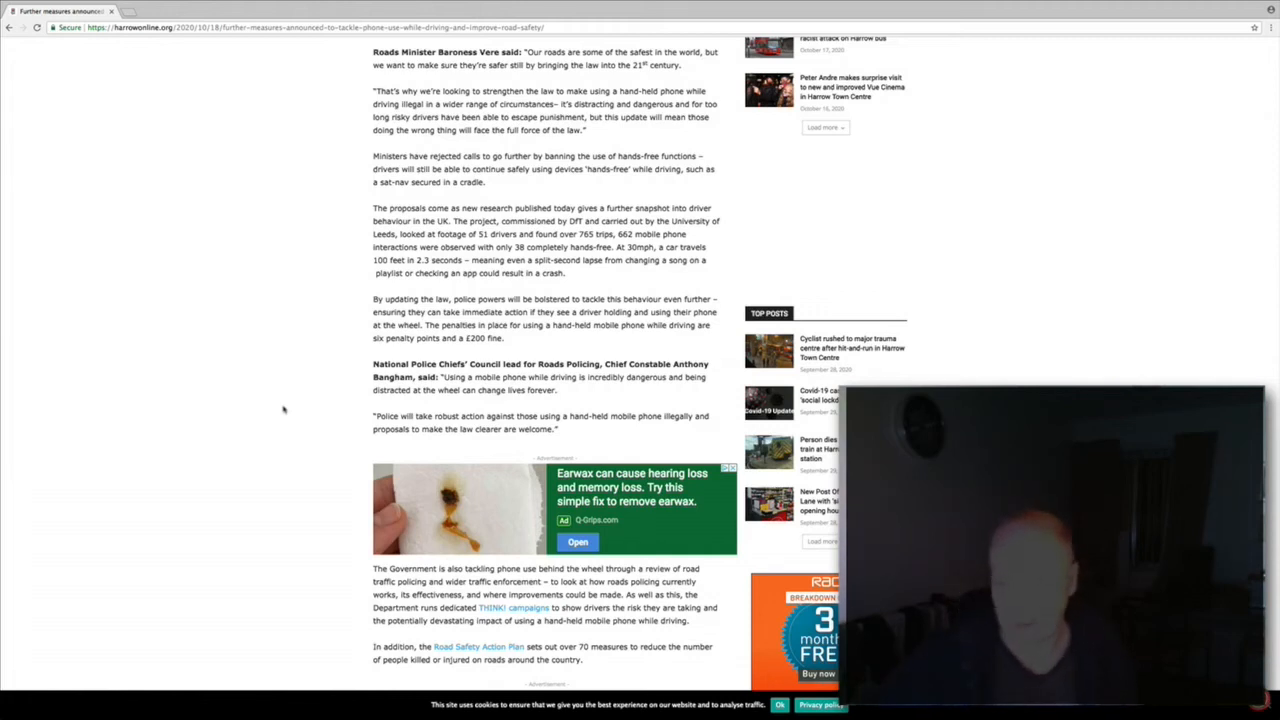
{"action": "scroll", "scroll_direction": "down", "scroll_amount": 3}
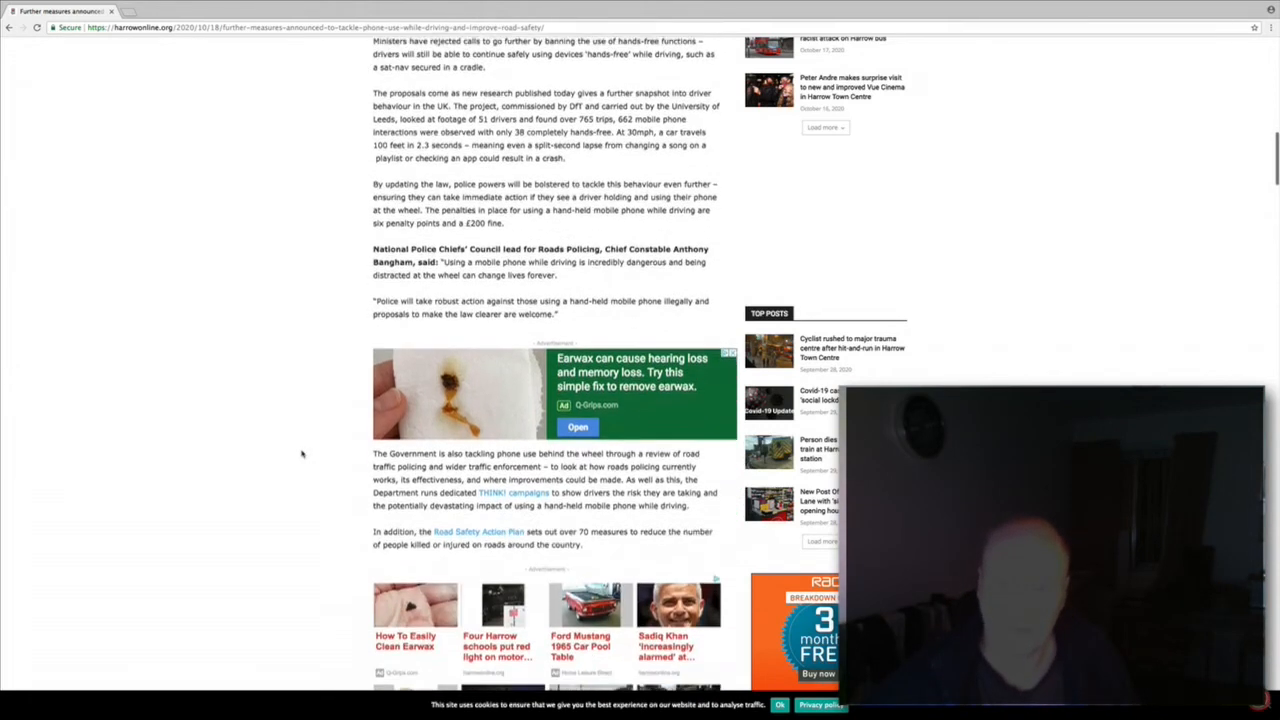
{"action": "scroll", "scroll_direction": "down", "scroll_amount": 3}
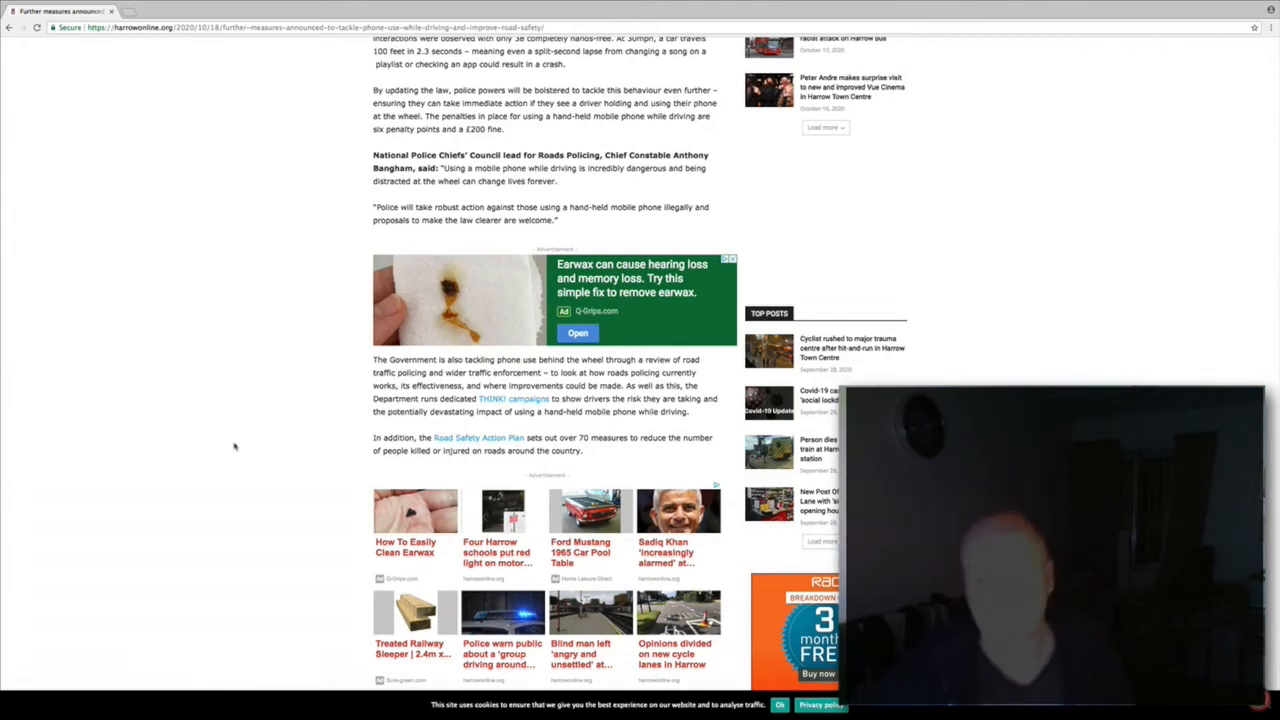
{"action": "scroll", "scroll_direction": "down", "scroll_amount": 3}
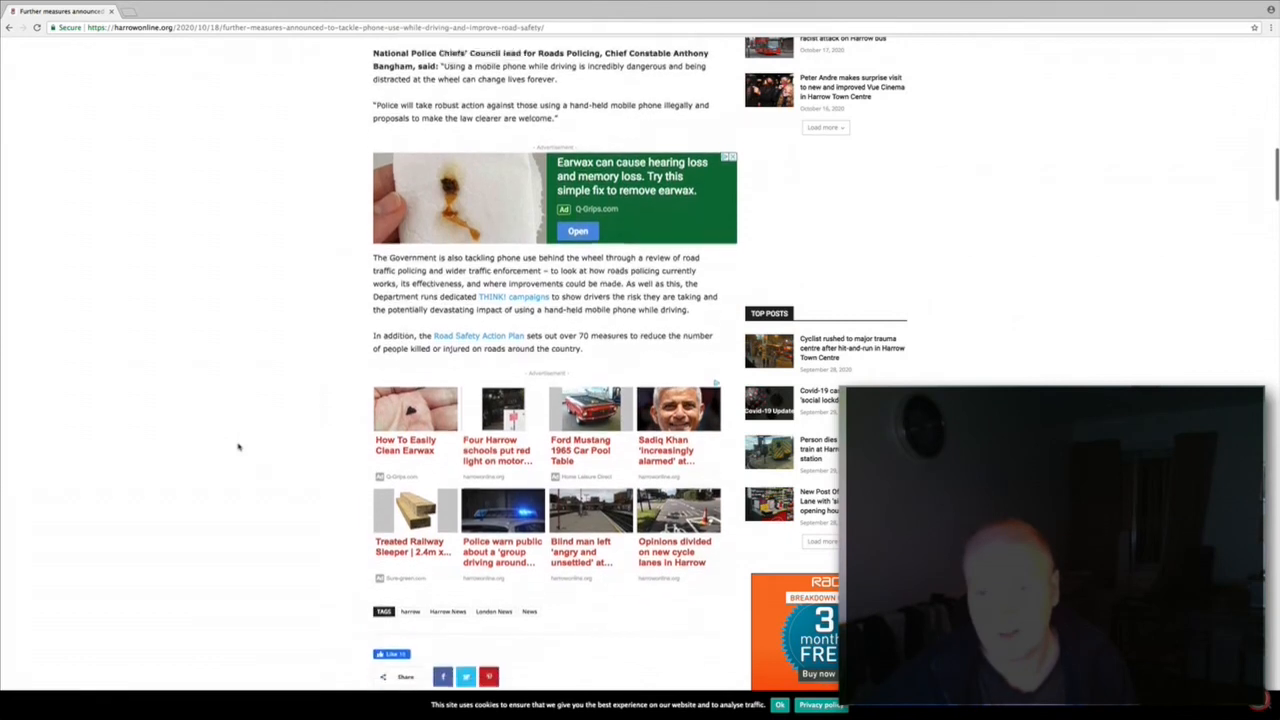
{"action": "scroll", "scroll_direction": "down", "scroll_amount": 3}
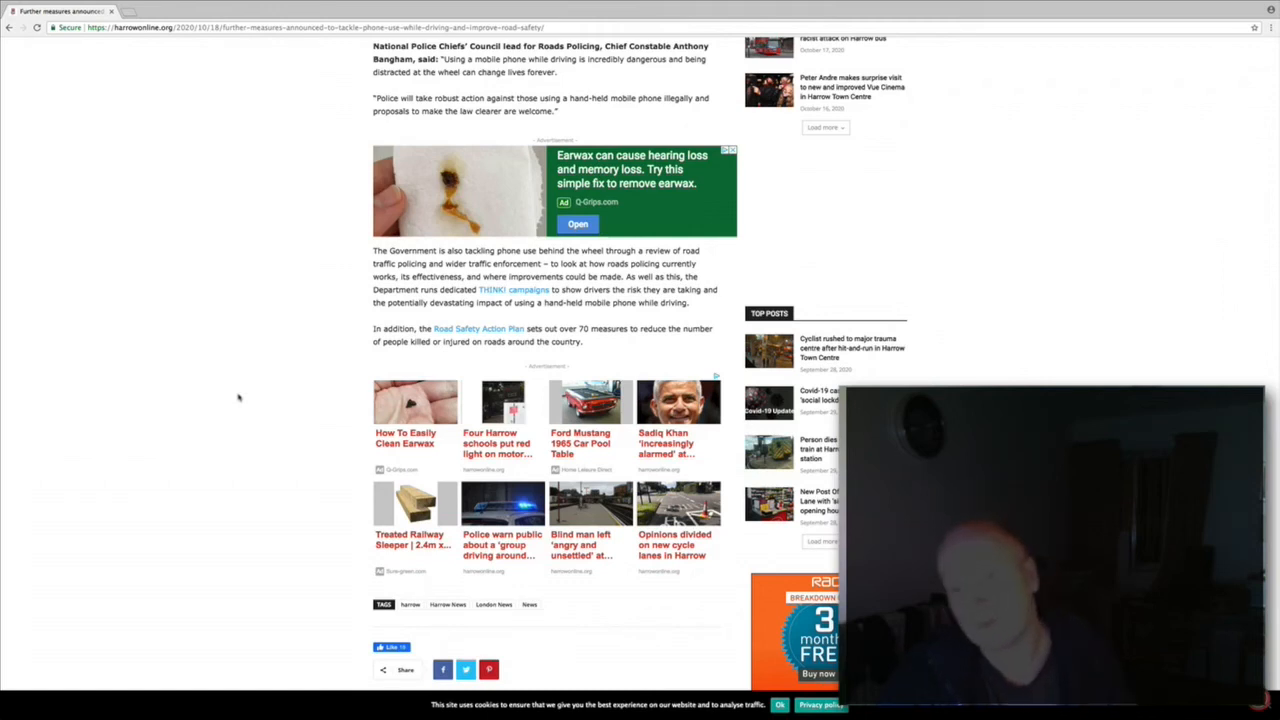
Step: Scroll briefly past the article end, then back up to the headline and lead photo
{"action": "scroll", "scroll_direction": "down", "scroll_amount": 3}
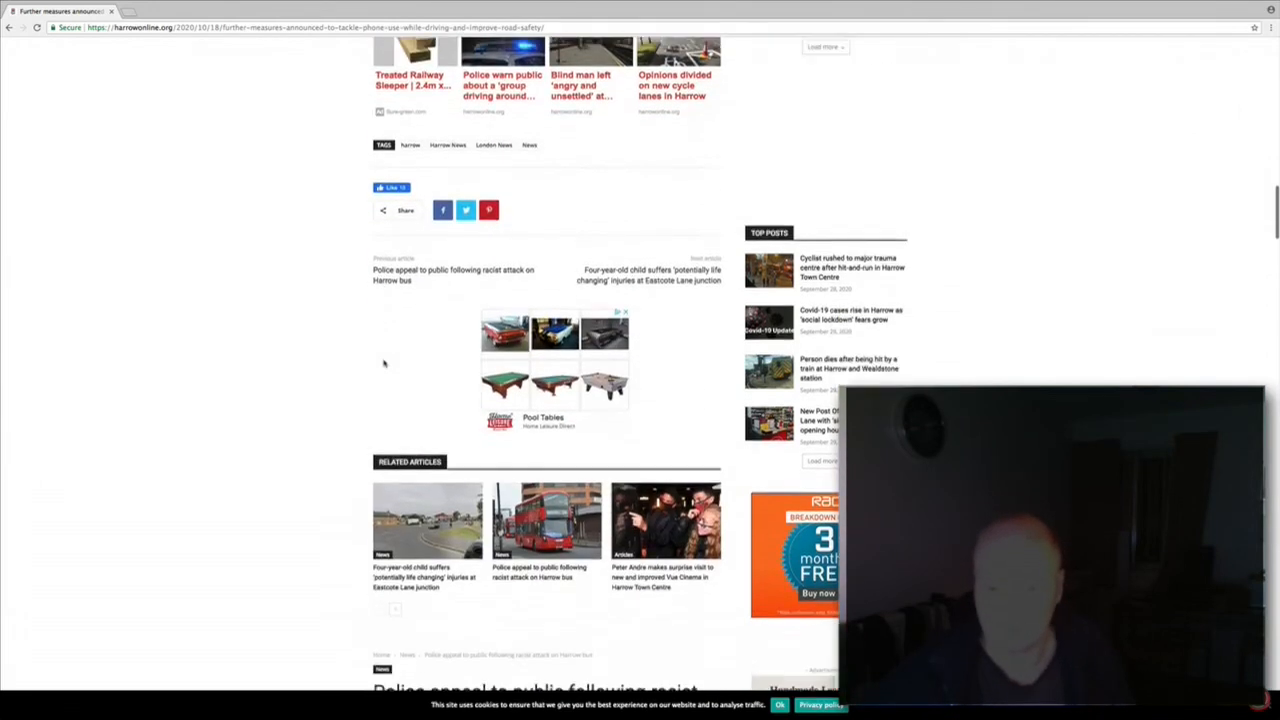
{"action": "scroll", "scroll_direction": "up", "scroll_amount": 3}
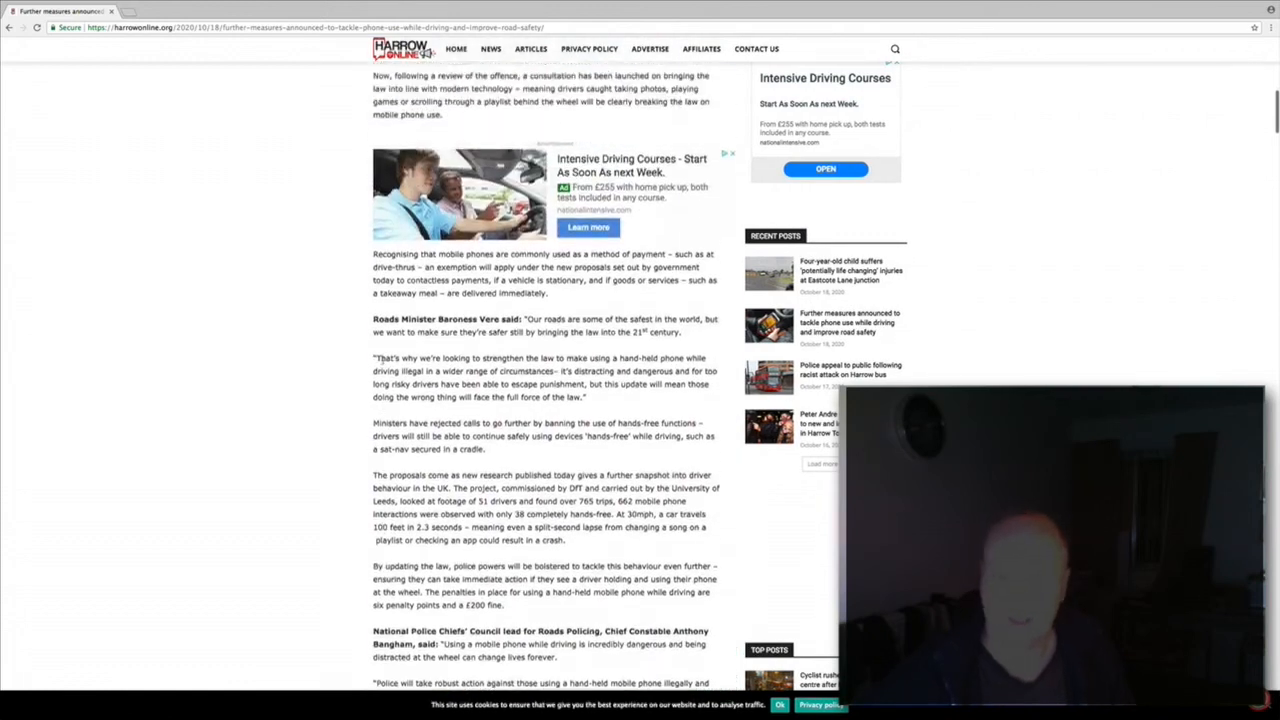
{"action": "scroll", "scroll_direction": "up", "scroll_amount": 3}
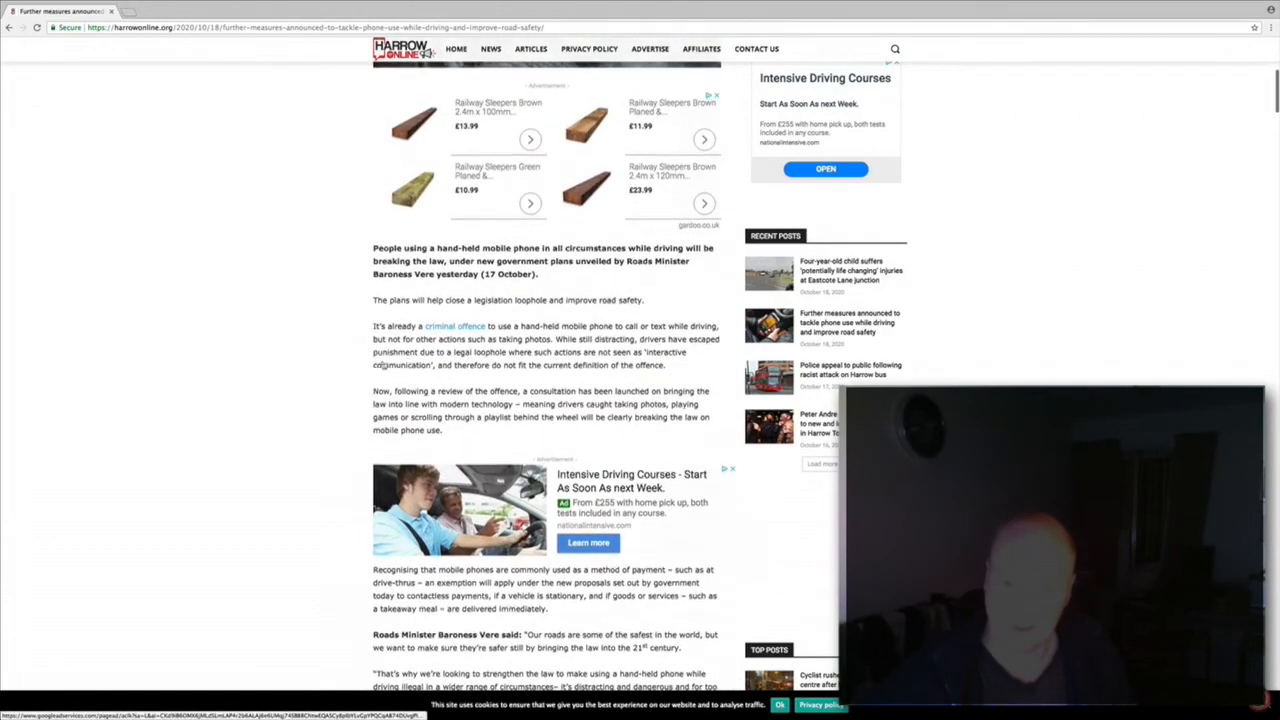
{"action": "scroll", "scroll_direction": "up", "scroll_amount": 3}
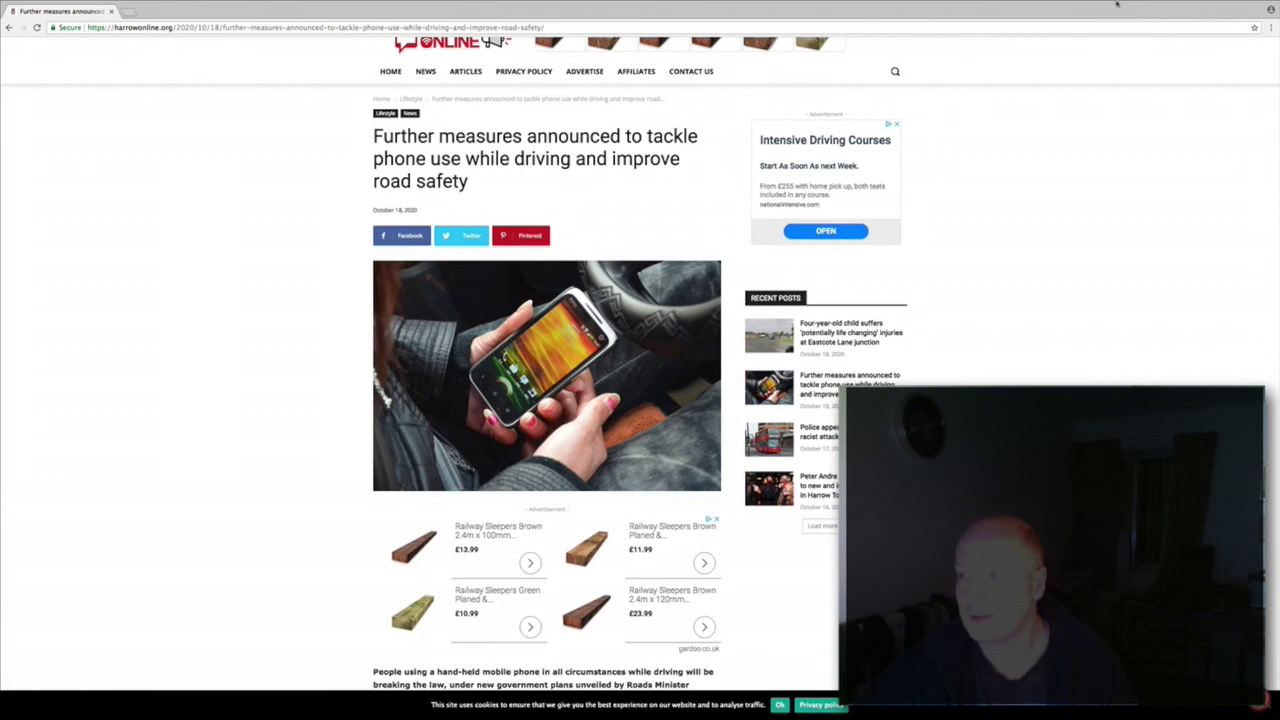
{"action": "left_click", "coordinate": [1112, 8]}
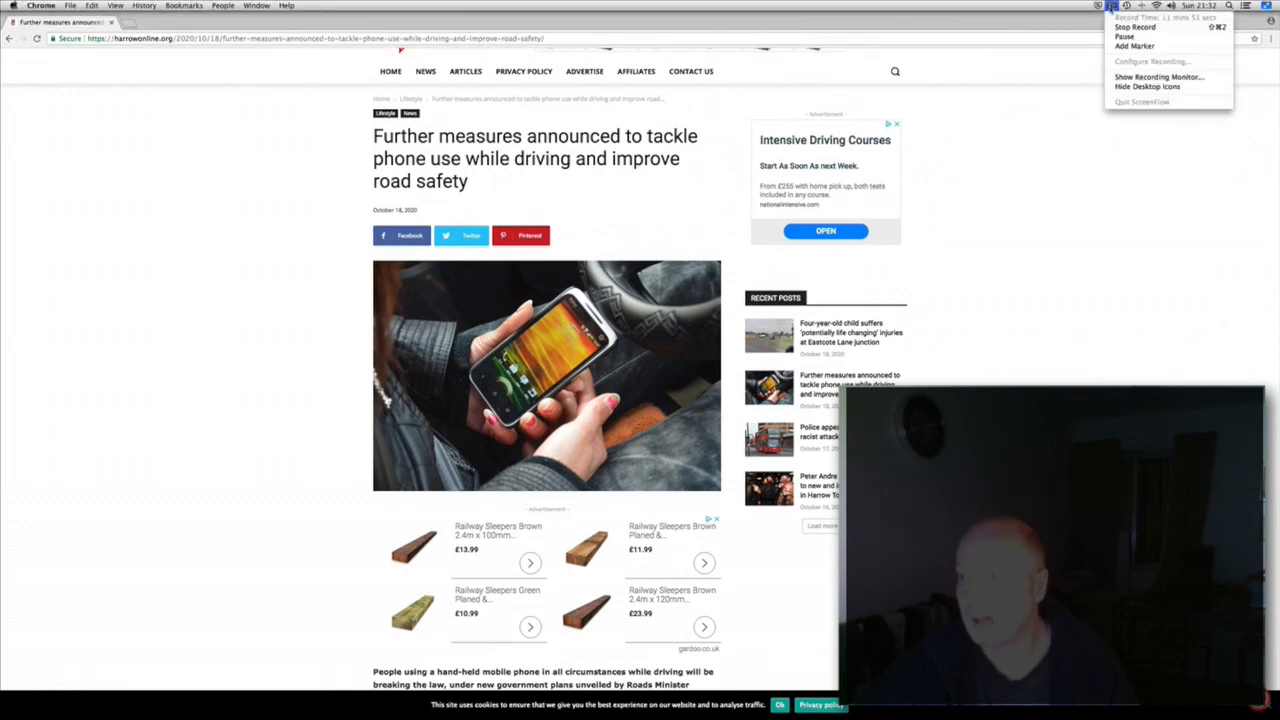
{"action": "mouse_move", "coordinate": [1144, 28]}
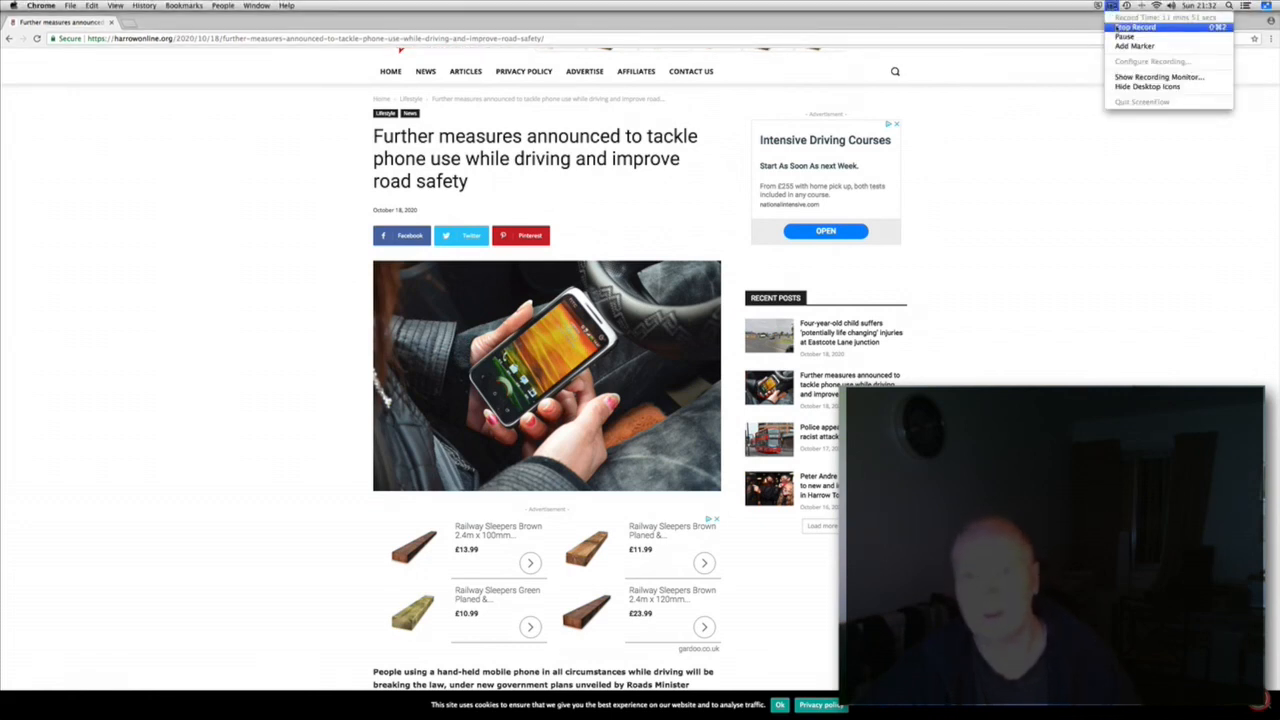